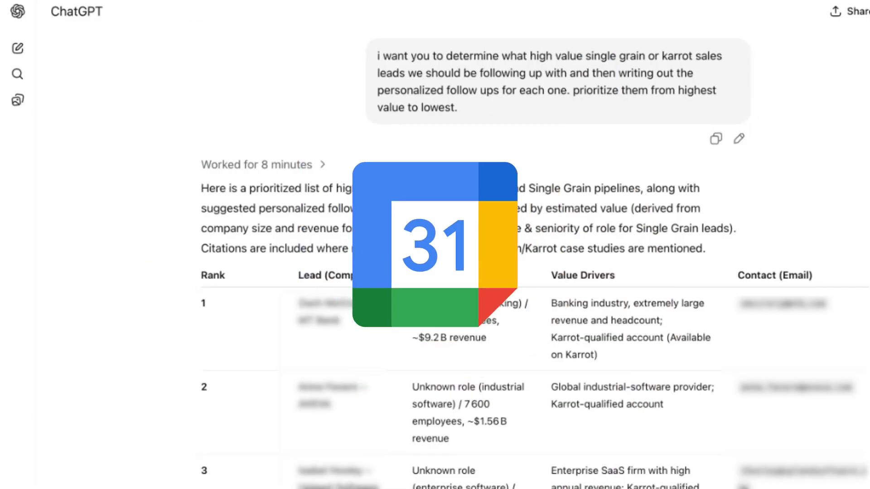
{"action": "scroll", "scroll_direction": "down", "scroll_amount": 3}
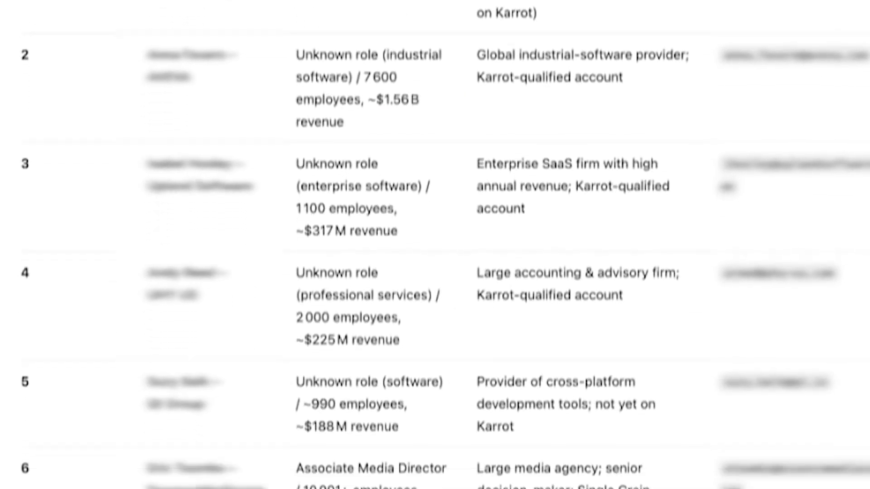
{"action": "scroll", "scroll_direction": "down", "scroll_amount": 3}
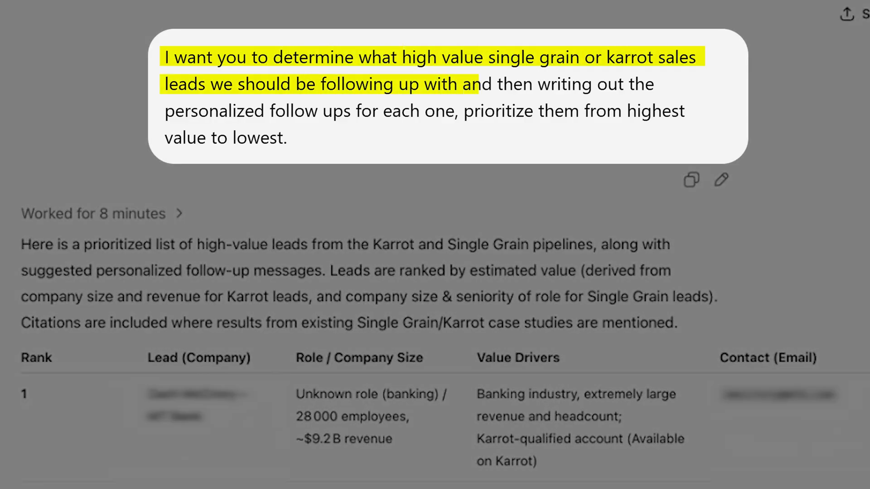
{"action": "left_click_drag", "start_coordinate": [480, 83], "coordinate": [400, 111]}
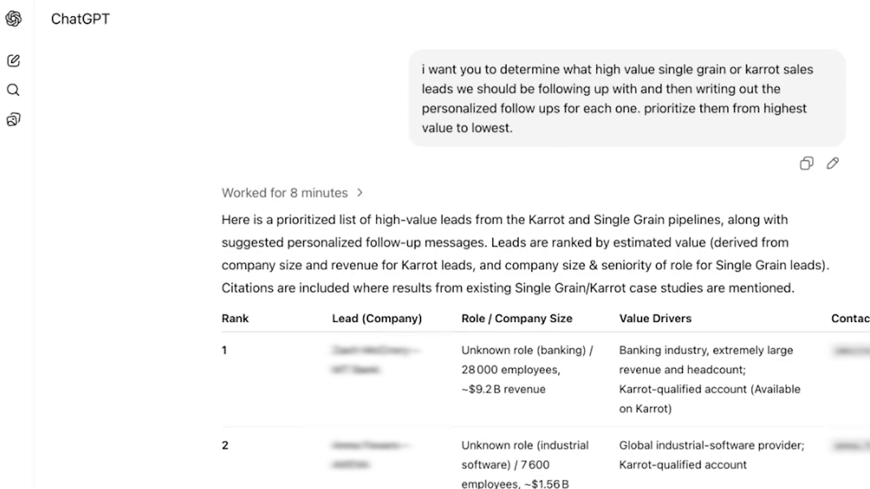
{"action": "mouse_move", "coordinate": [298, 348]}
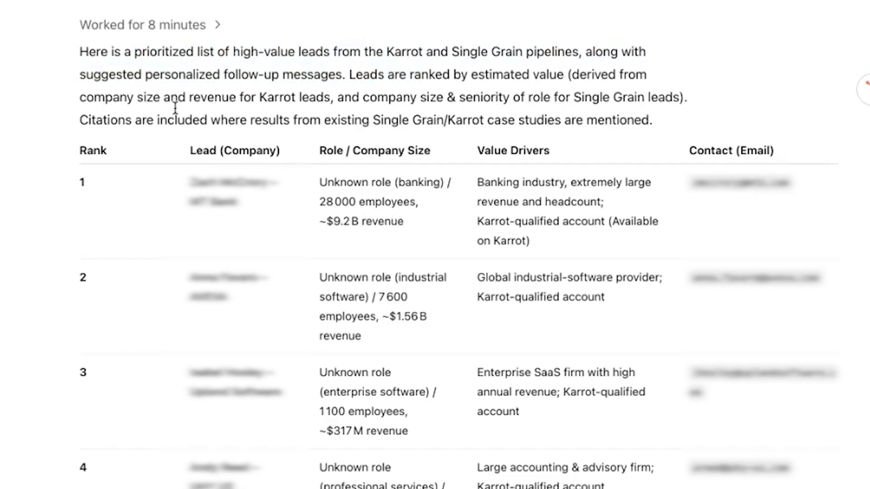
{"action": "left_click_drag", "start_coordinate": [163, 97], "coordinate": [503, 97]}
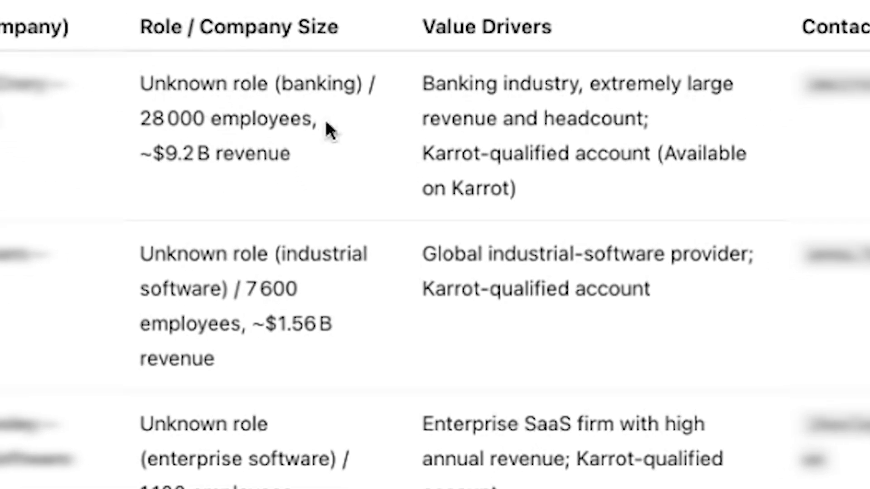
{"action": "mouse_move", "coordinate": [522, 108]}
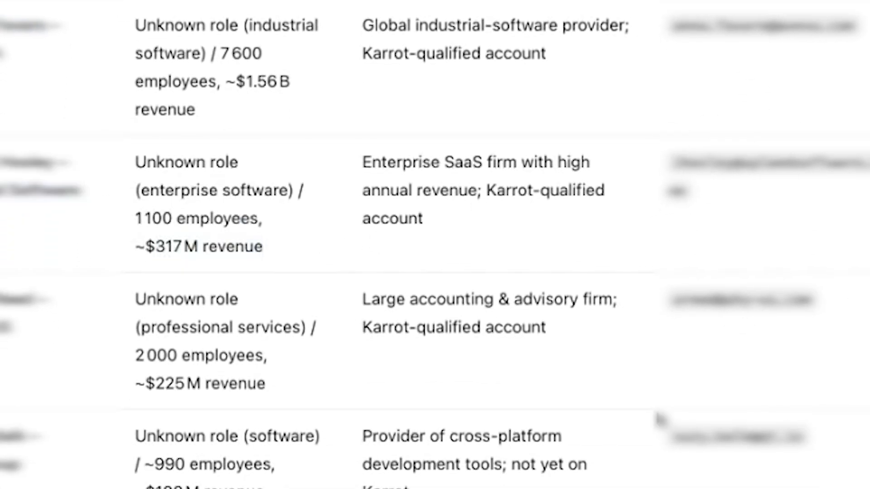
{"action": "scroll", "scroll_direction": "down", "scroll_amount": 3}
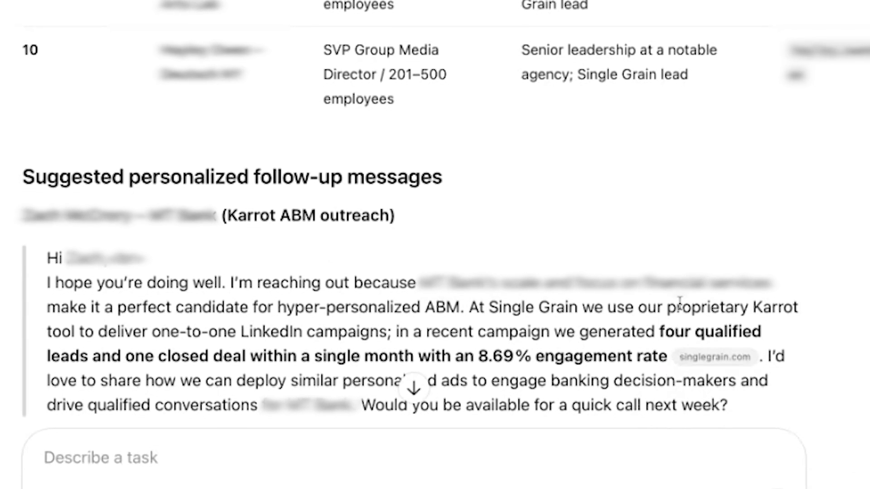
{"action": "mouse_move", "coordinate": [666, 264]}
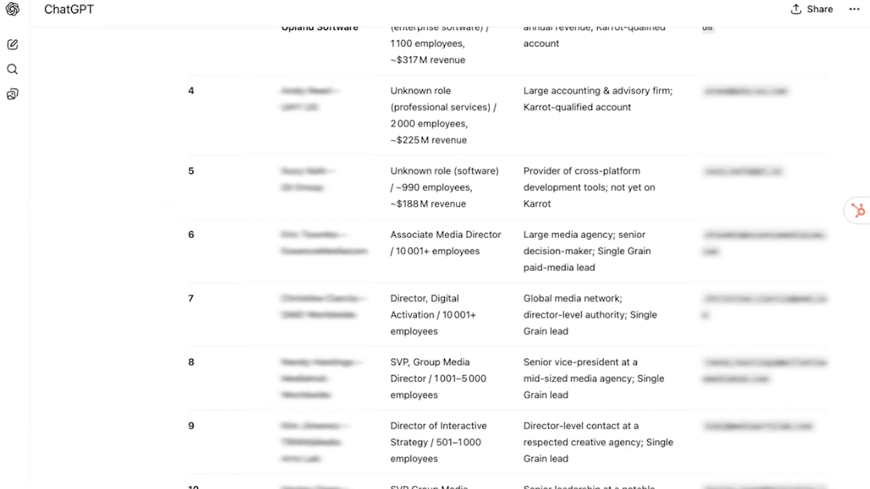
{"action": "scroll", "scroll_direction": "down", "scroll_amount": 3}
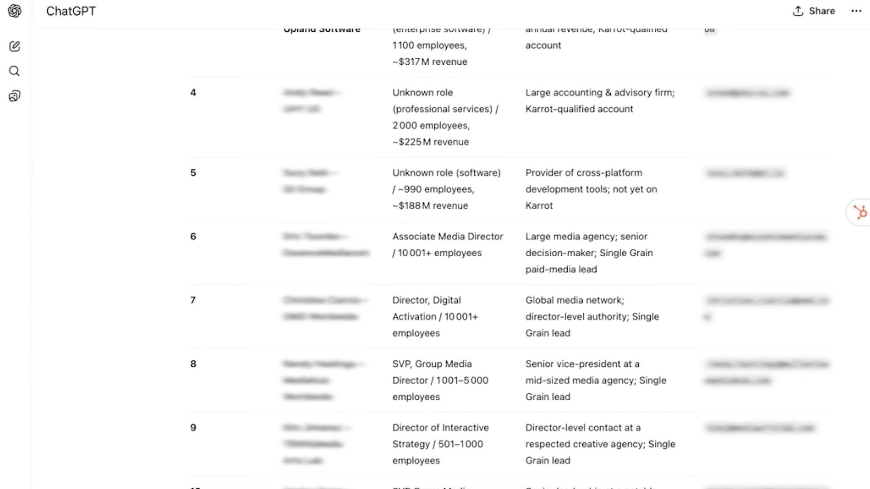
{"action": "scroll", "scroll_direction": "down", "scroll_amount": 3}
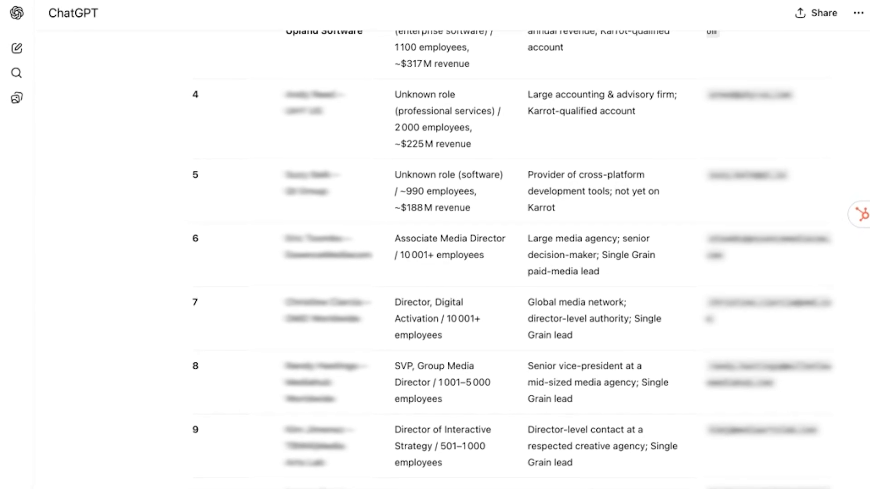
{"action": "scroll", "scroll_direction": "down", "scroll_amount": 3}
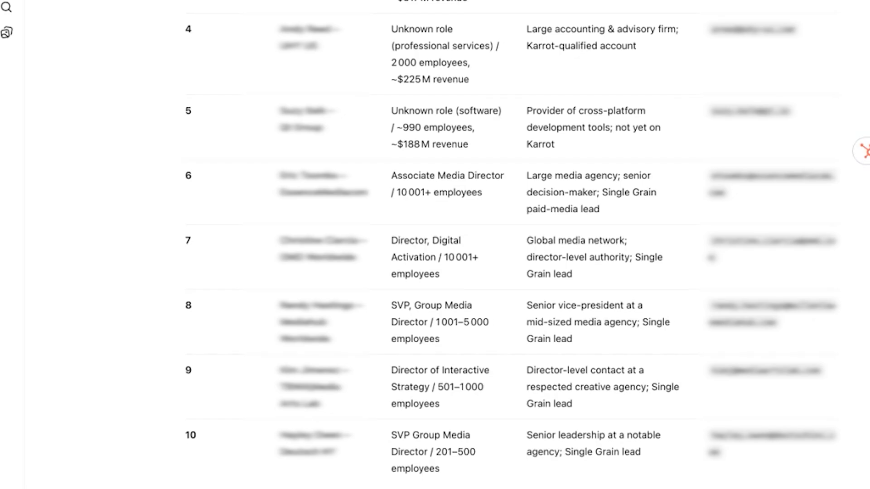
{"action": "scroll", "scroll_direction": "down", "scroll_amount": 3}
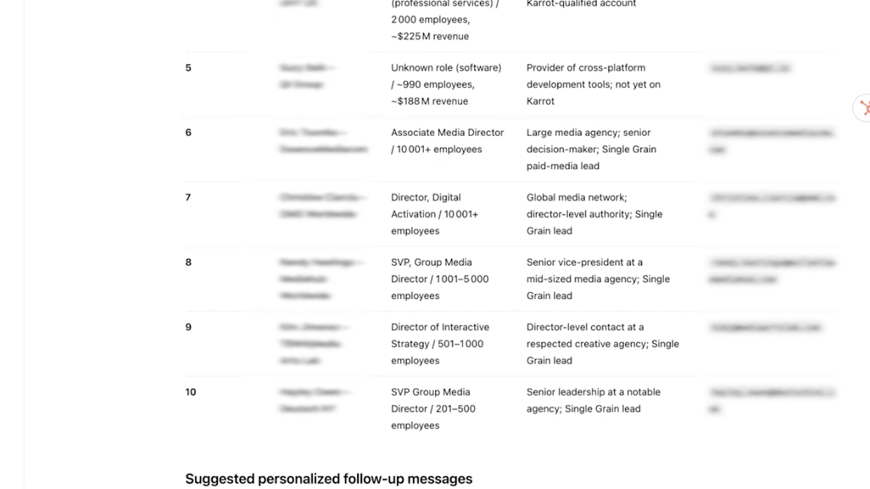
{"action": "scroll", "scroll_direction": "down", "scroll_amount": 3}
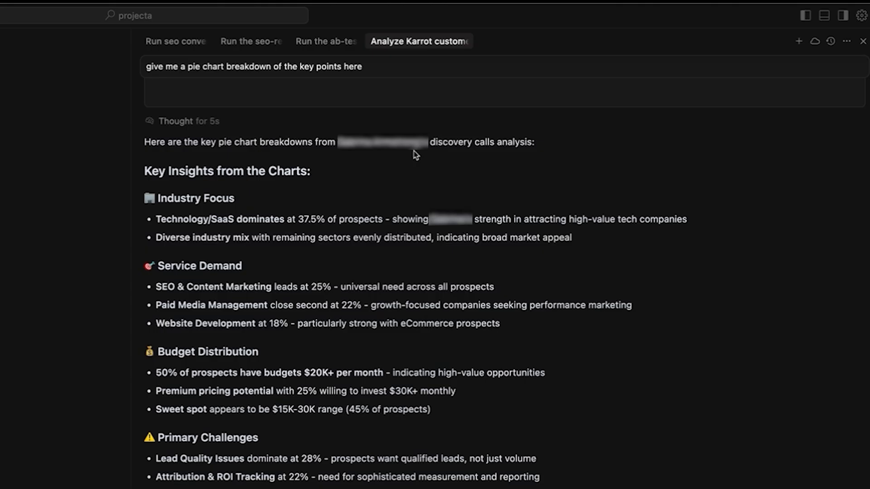
{"action": "mouse_move", "coordinate": [415, 154]}
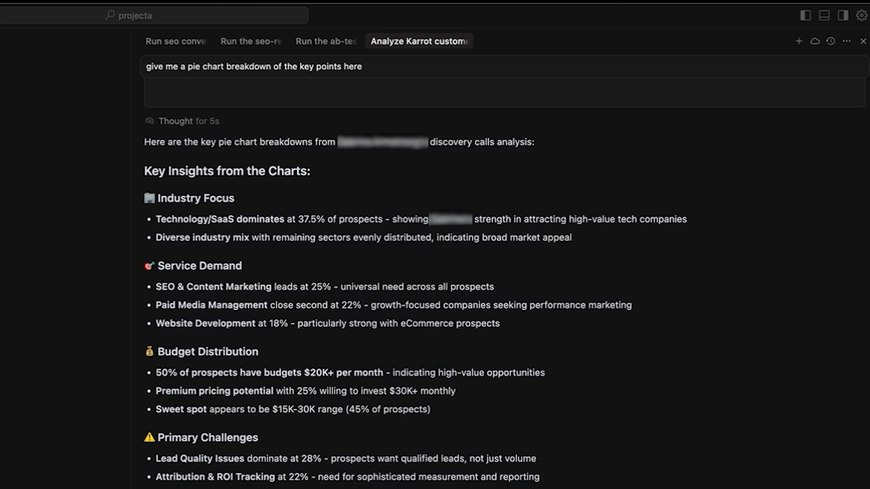
{"action": "scroll", "scroll_direction": "down", "scroll_amount": 3}
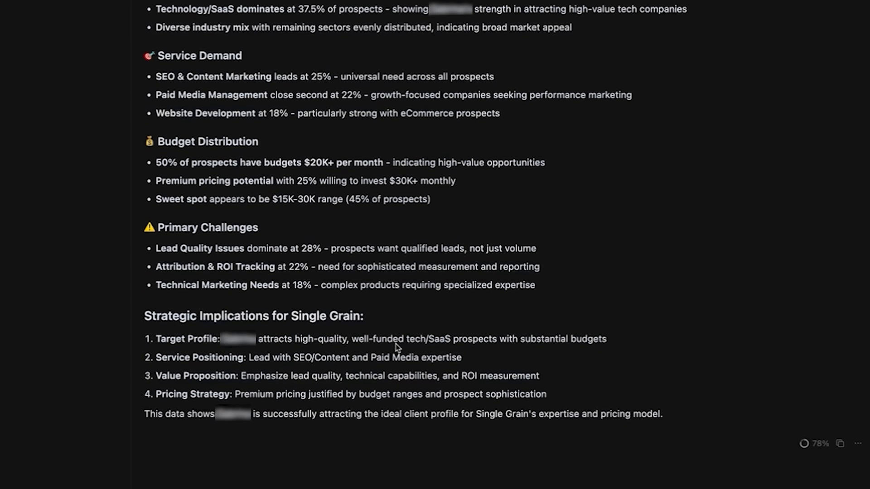
{"action": "mouse_move", "coordinate": [496, 347]}
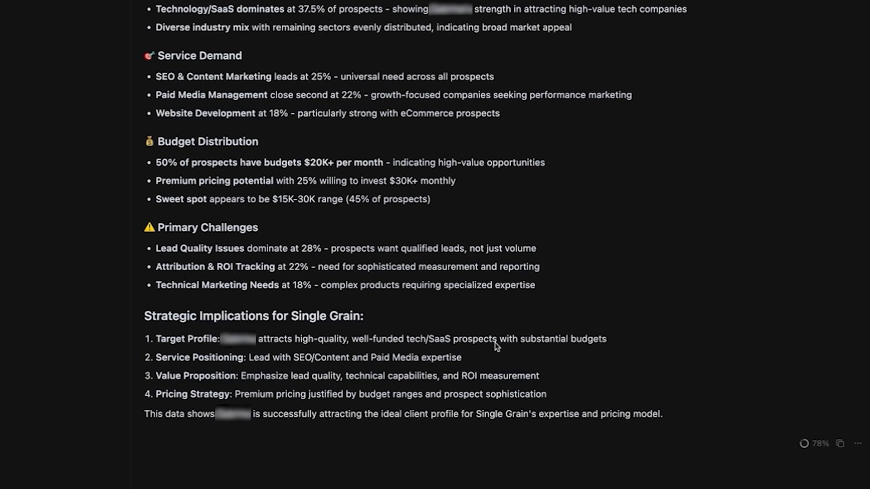
{"action": "mouse_move", "coordinate": [229, 236]}
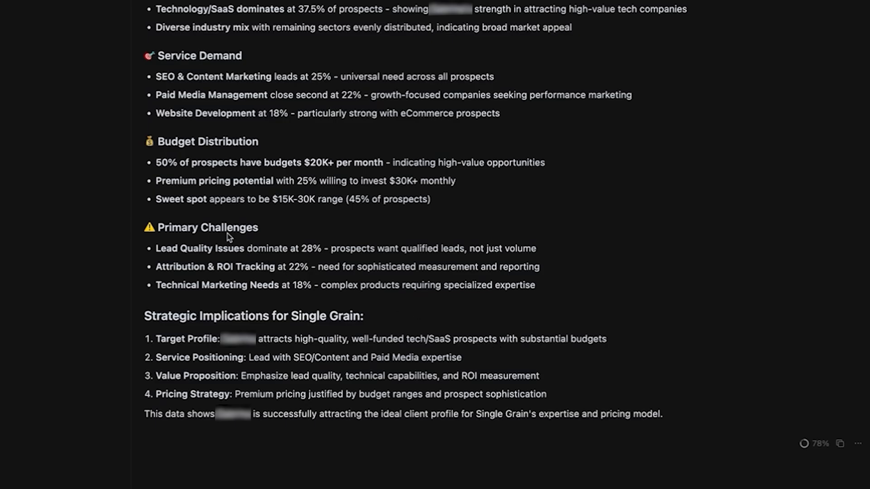
{"action": "mouse_move", "coordinate": [285, 259]}
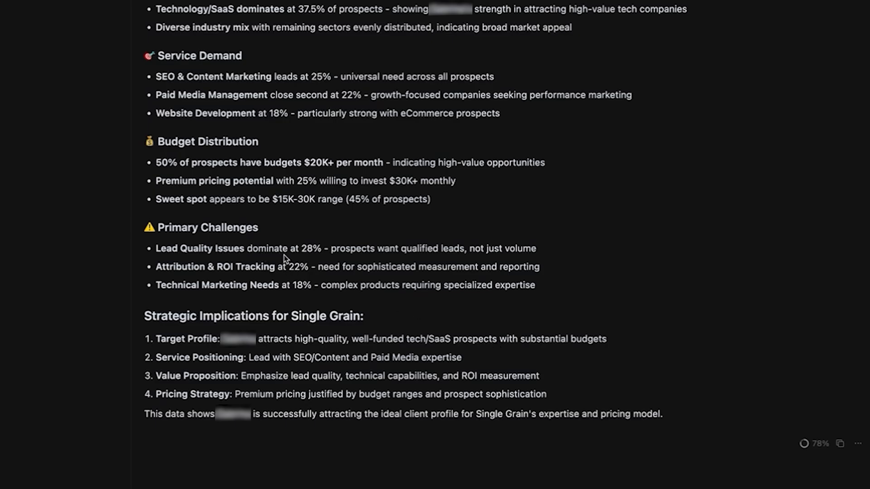
{"action": "mouse_move", "coordinate": [269, 273]}
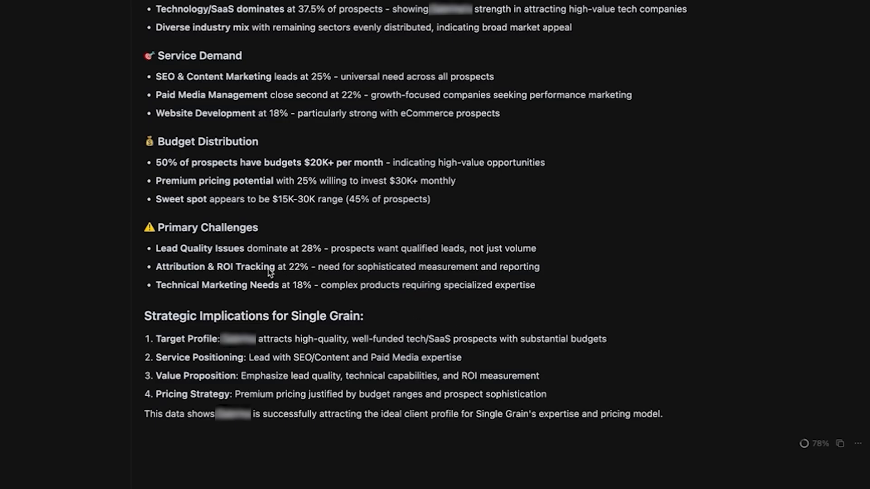
{"action": "mouse_move", "coordinate": [315, 280]}
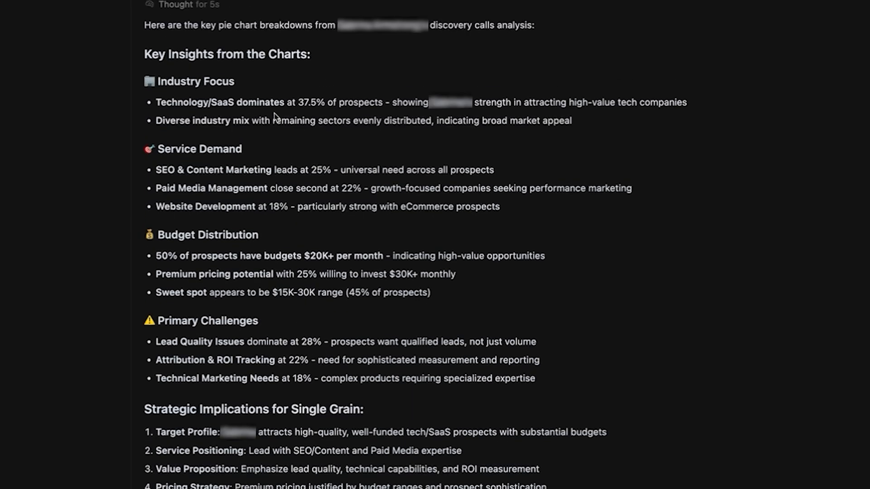
{"action": "scroll", "scroll_direction": "down", "scroll_amount": 3}
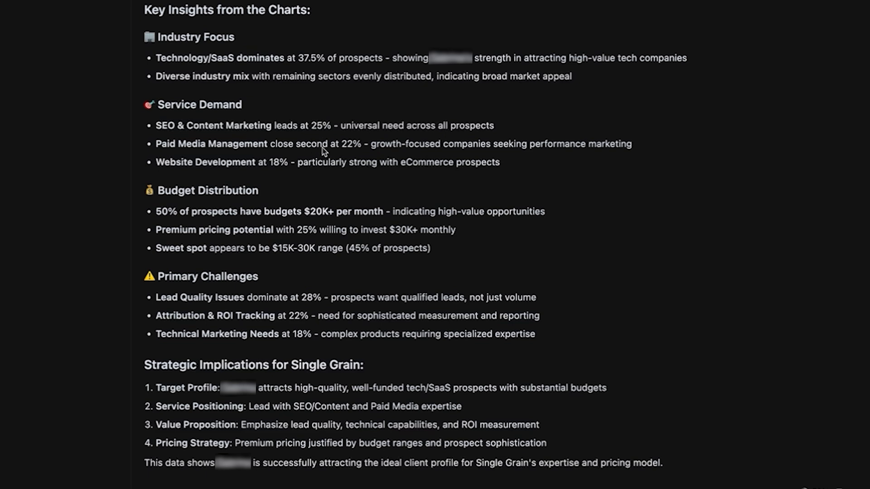
{"action": "mouse_move", "coordinate": [504, 157]}
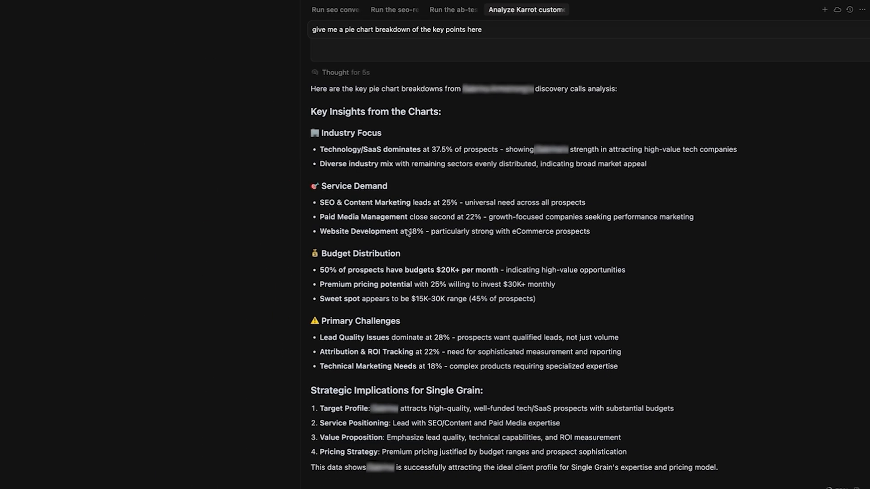
{"action": "scroll", "scroll_direction": "down", "scroll_amount": 3}
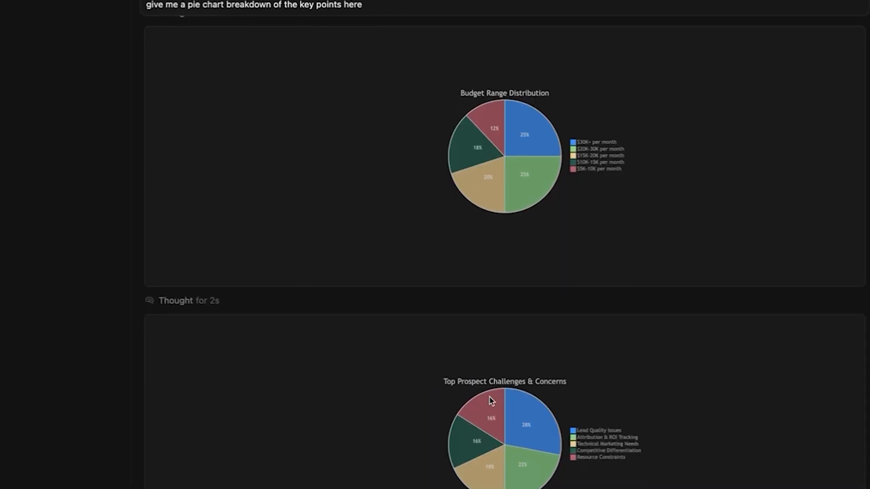
{"action": "scroll", "scroll_direction": "down", "scroll_amount": 3}
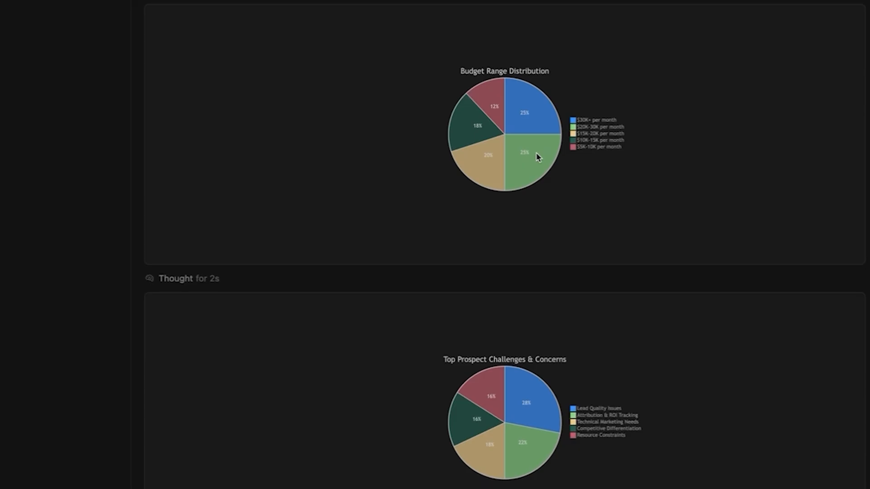